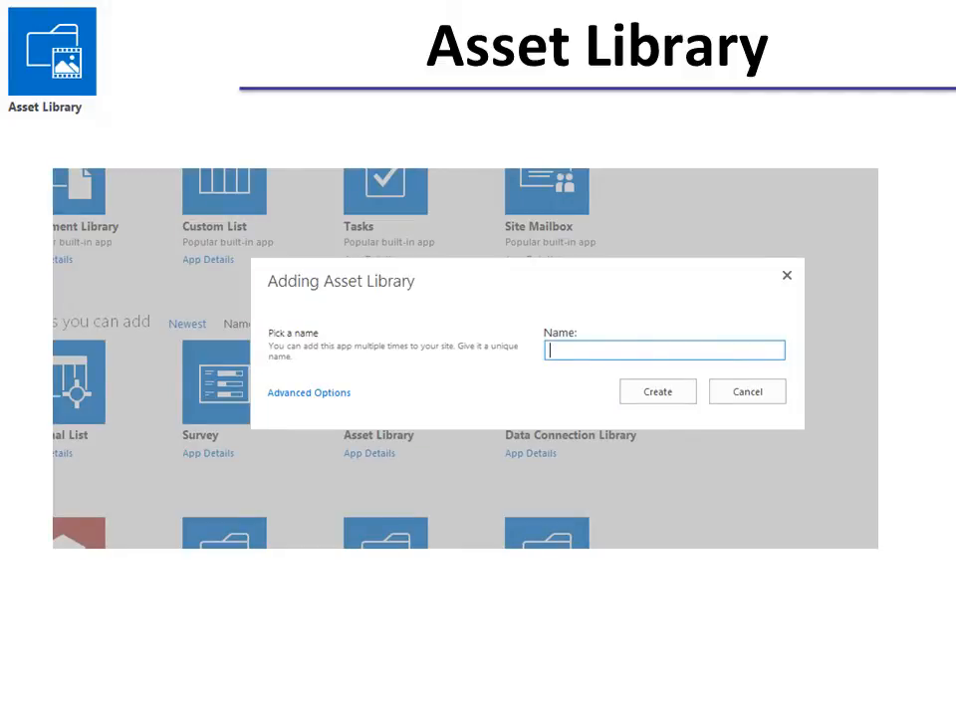
- Create the new Asset Library and bring up the Add a document dialog
{"action": "left_click", "coordinate": [658, 391]}
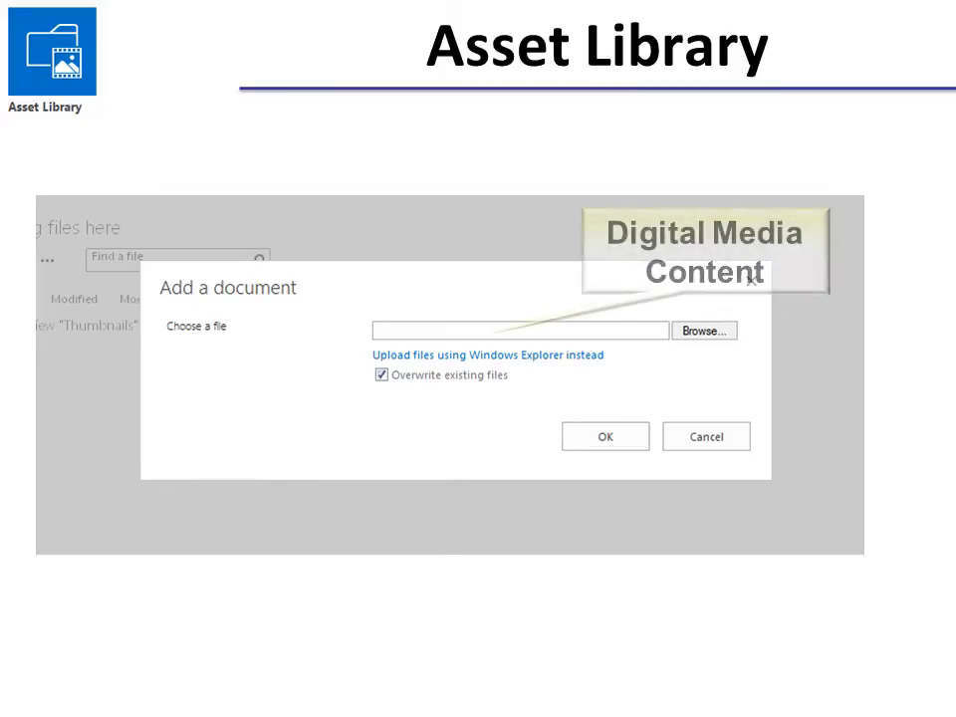
- Upload the Storm_exclamation.wav audio file into the asset library
{"action": "left_click", "coordinate": [606, 437]}
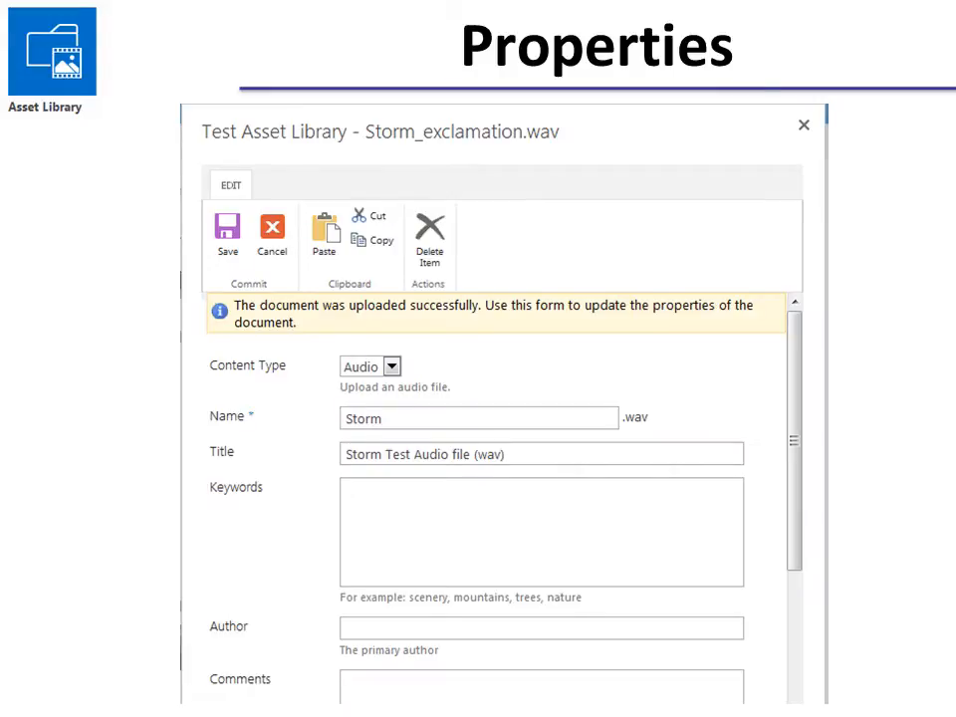
- Edit and save the Storm audio file's name, title and keyword properties
{"action": "left_click", "coordinate": [390, 367]}
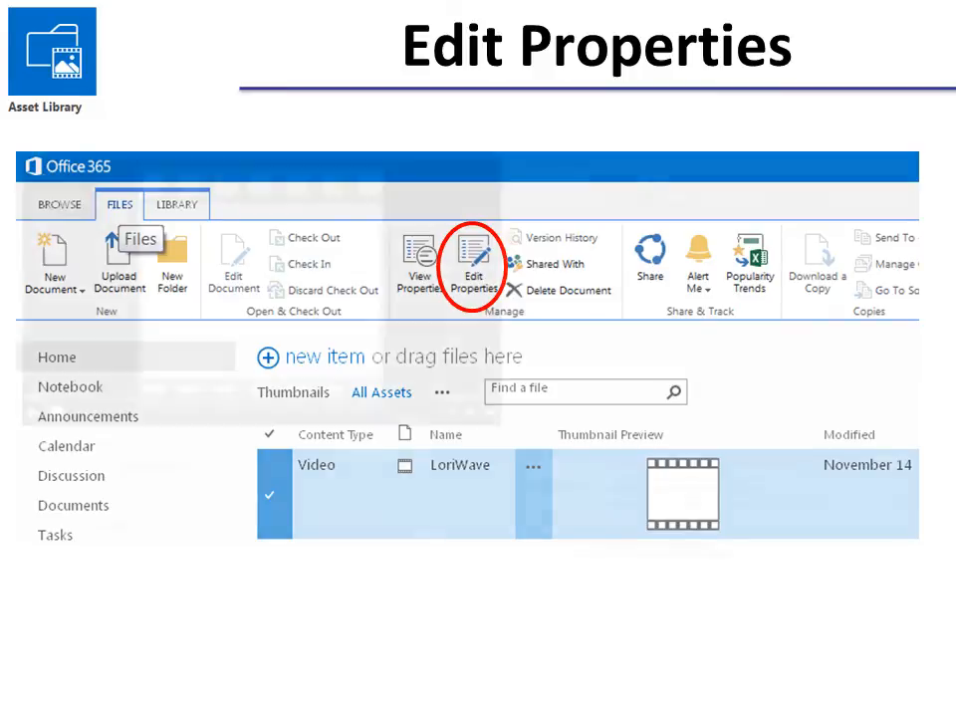
- Select the LoriWave video and bring up its Edit Properties form from the Files ribbon
{"action": "left_click", "coordinate": [476, 263]}
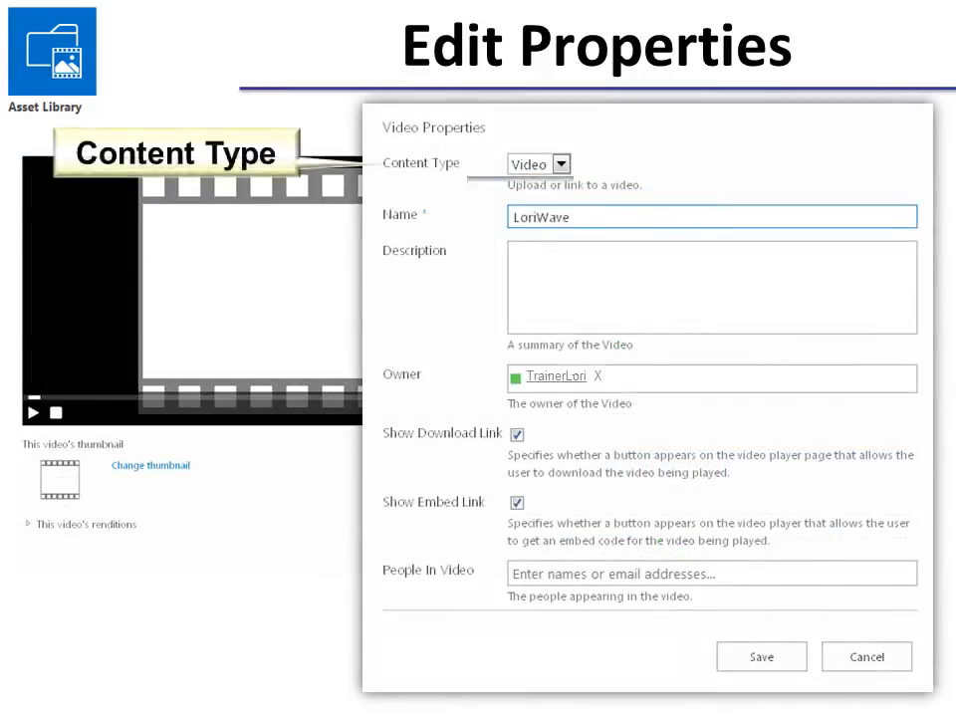
{"action": "left_click", "coordinate": [561, 164]}
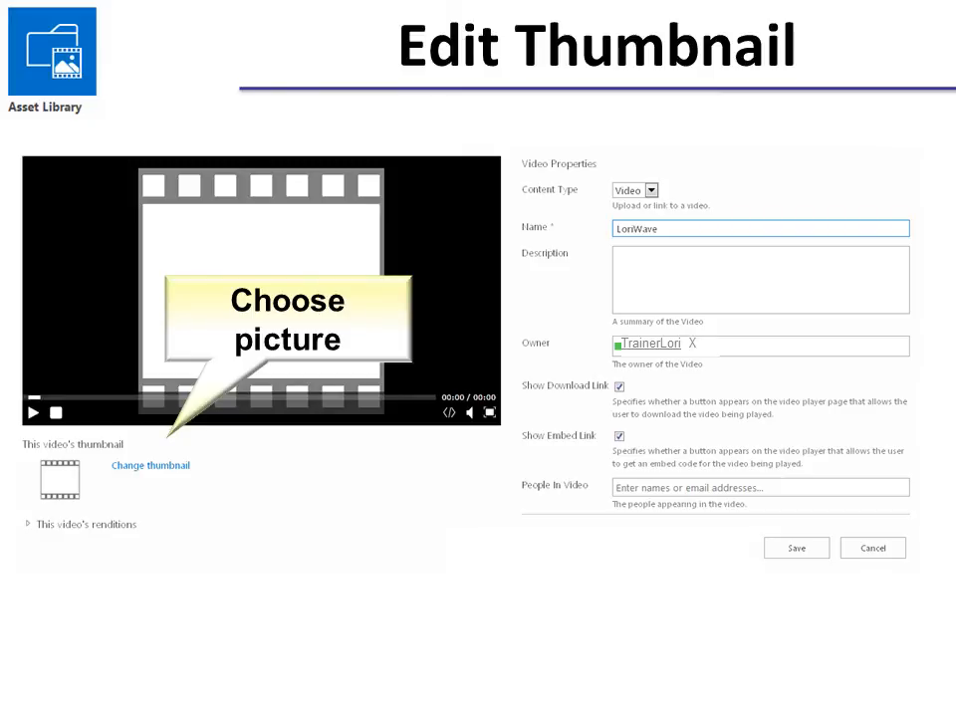
- Change the LoriWave thumbnail to a portrait picture from the computer and save
{"action": "left_click", "coordinate": [151, 467]}
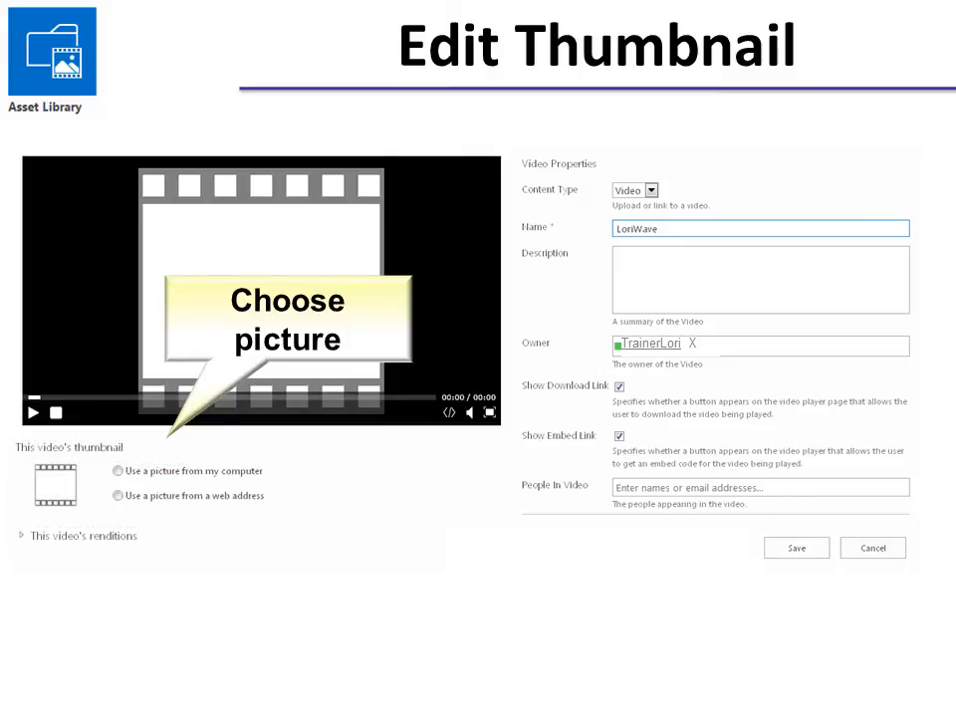
{"action": "left_click", "coordinate": [119, 470]}
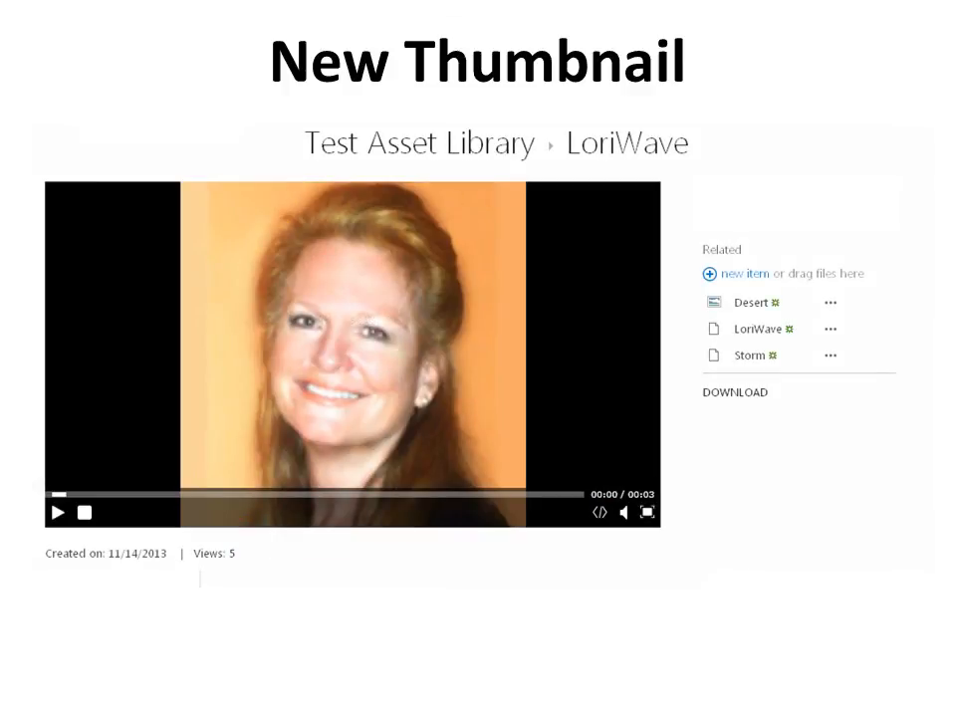
{"action": "key", "text": "right"}
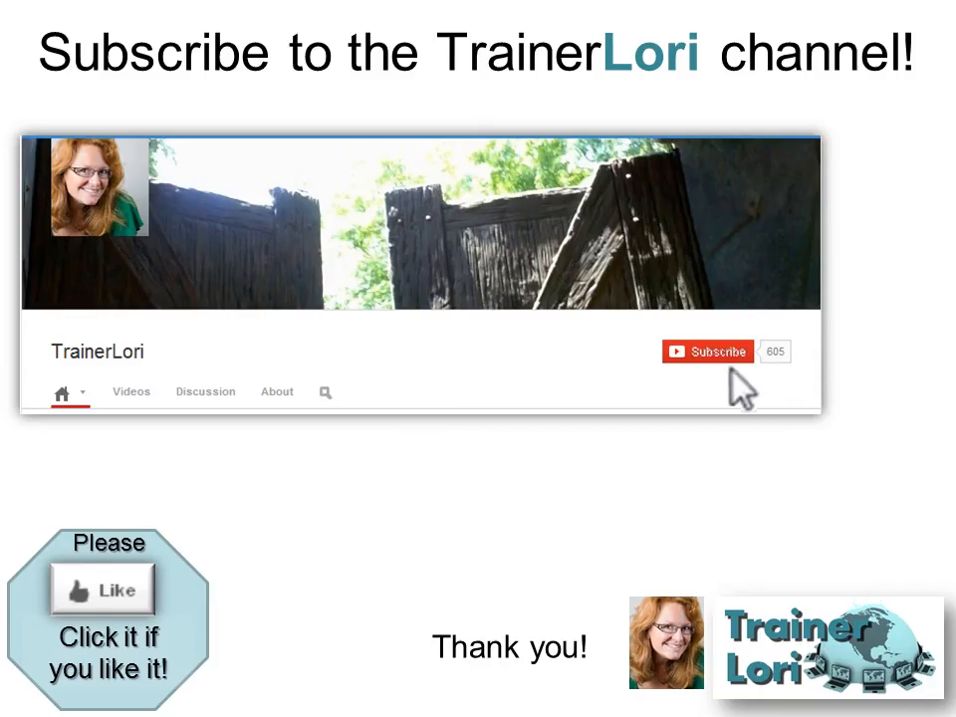